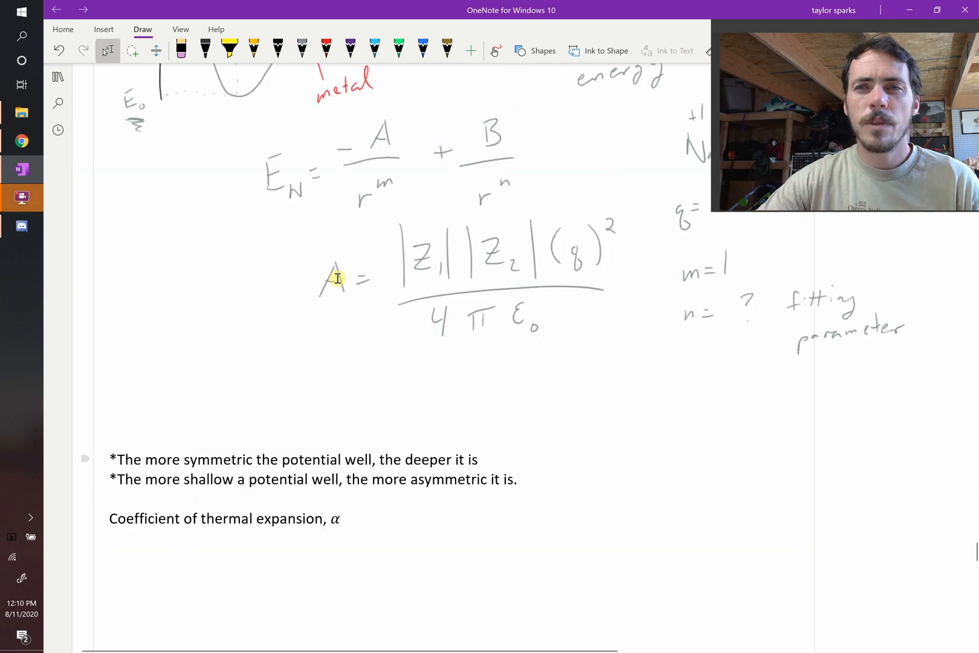
- Draw black E and r axes, then a yellow asymmetric well curve with r0 marked
{"action": "scroll", "scroll_direction": "up", "scroll_amount": 3}
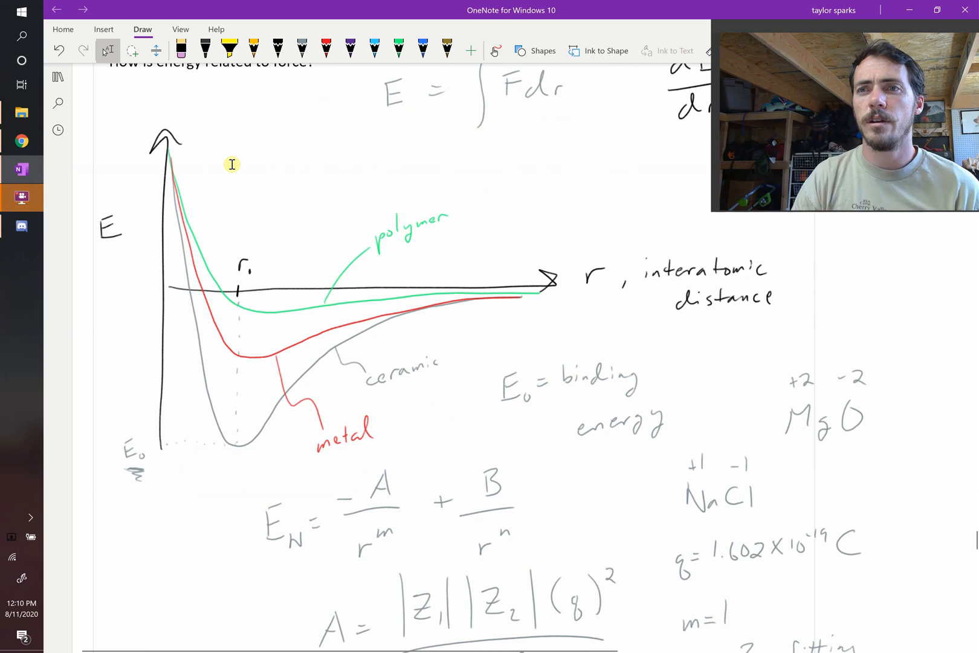
{"action": "mouse_move", "coordinate": [206, 243]}
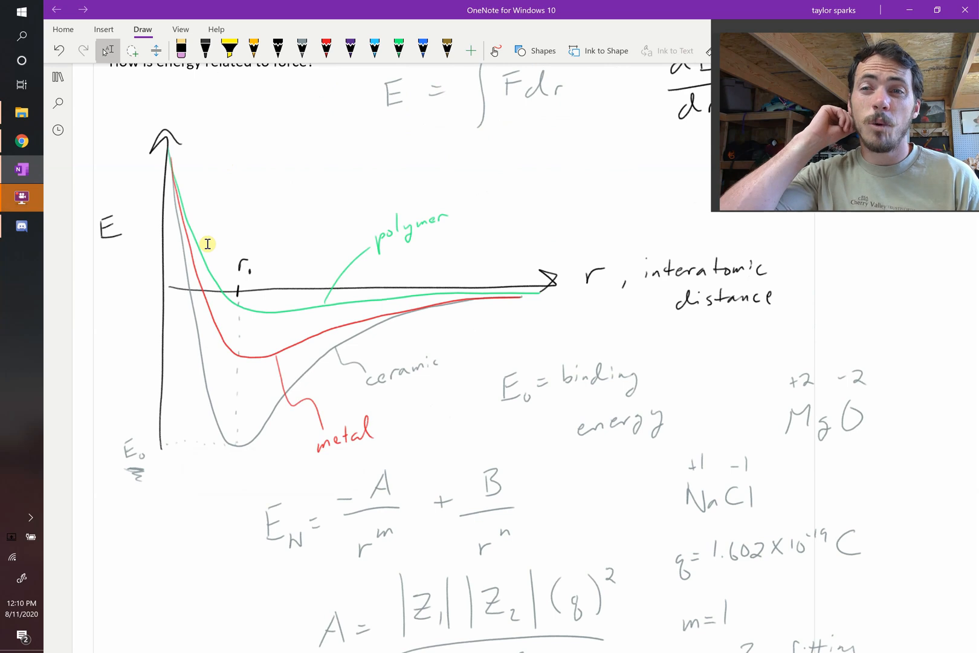
{"action": "scroll", "scroll_direction": "down", "scroll_amount": 3}
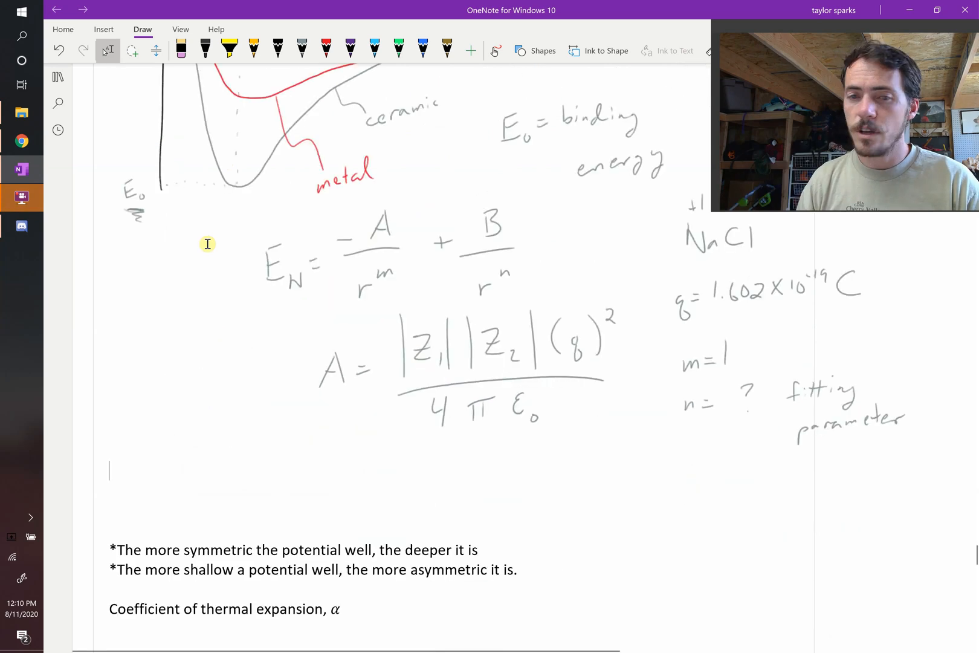
{"action": "scroll", "scroll_direction": "down", "scroll_amount": 3}
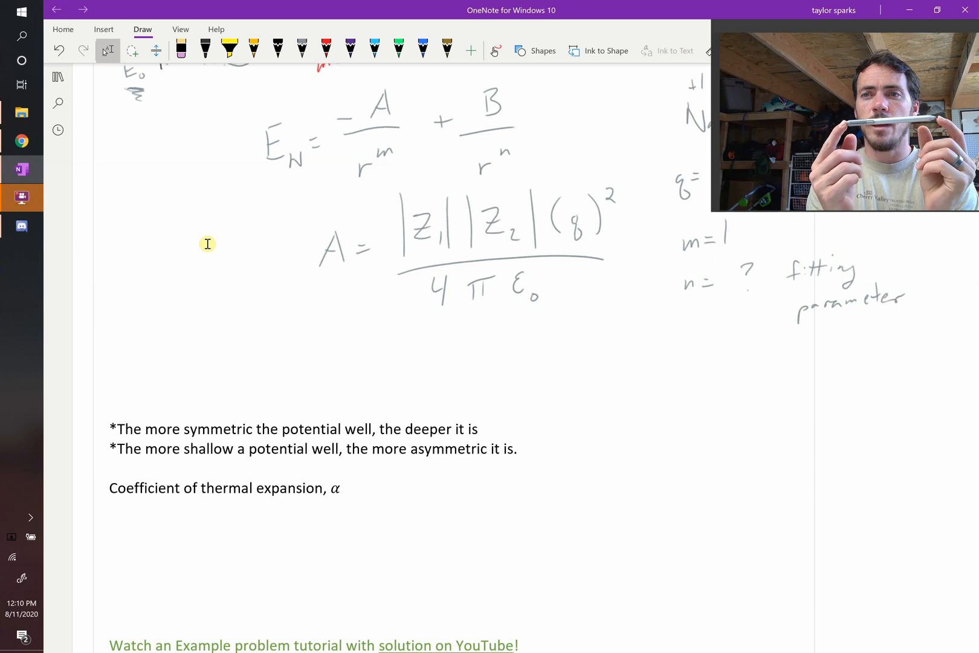
{"action": "left_click", "coordinate": [109, 350]}
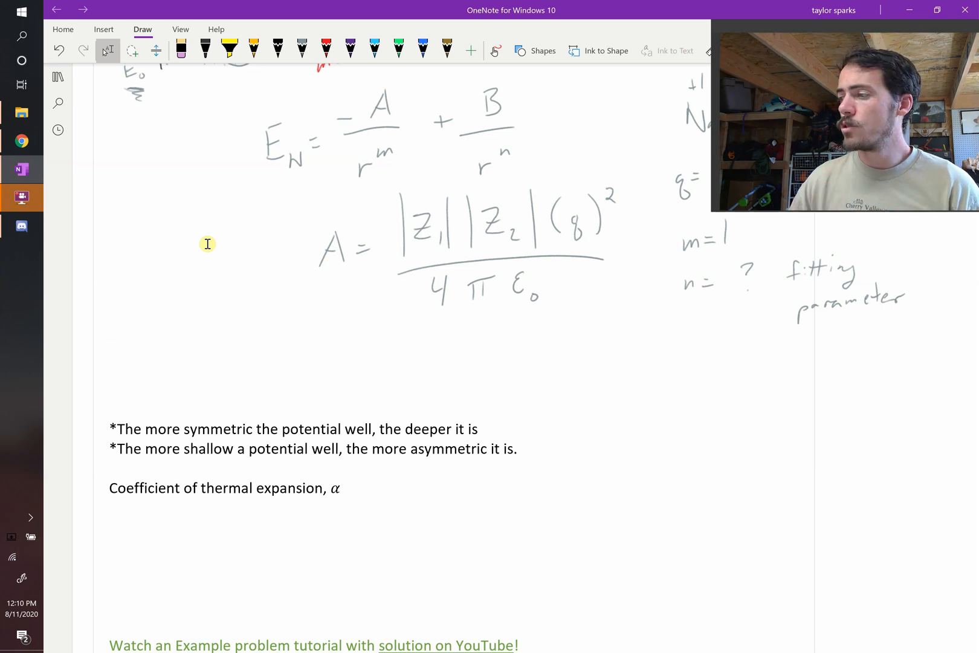
{"action": "left_click", "coordinate": [109, 349]}
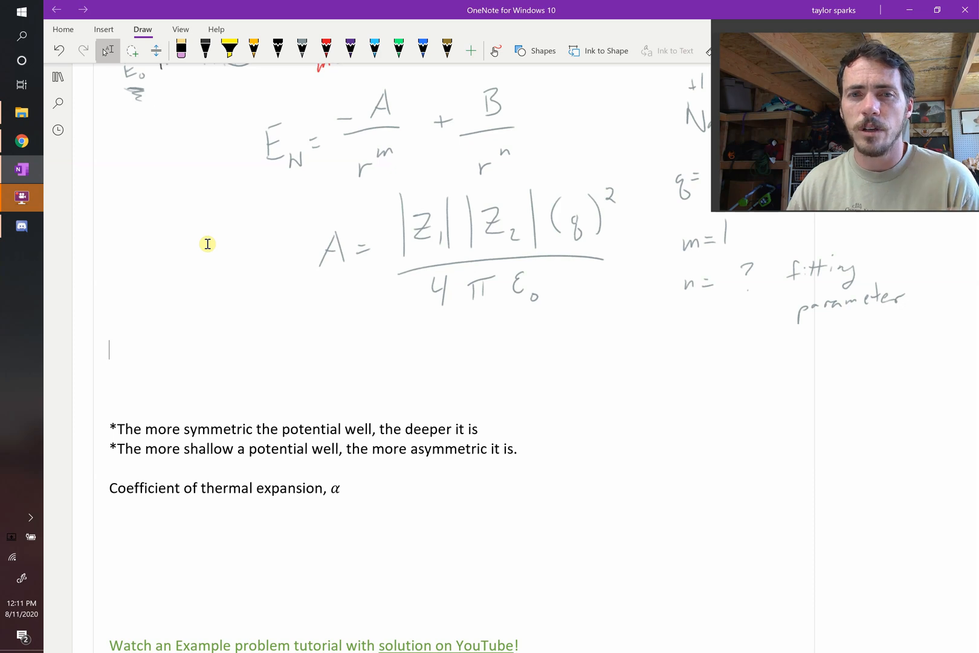
{"action": "scroll", "scroll_direction": "down", "scroll_amount": 3}
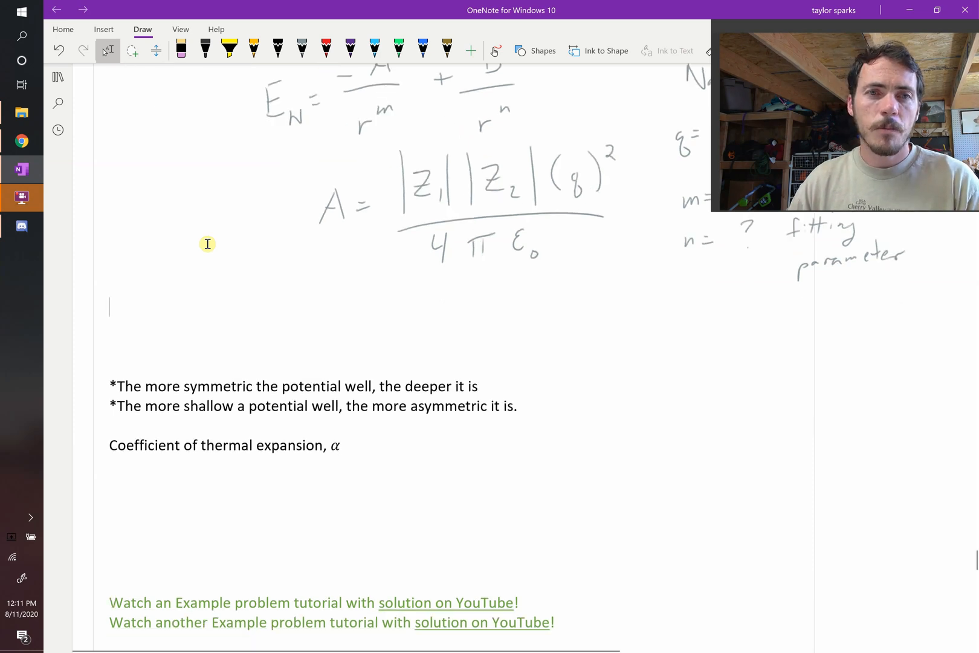
{"action": "scroll", "scroll_direction": "up", "scroll_amount": 3}
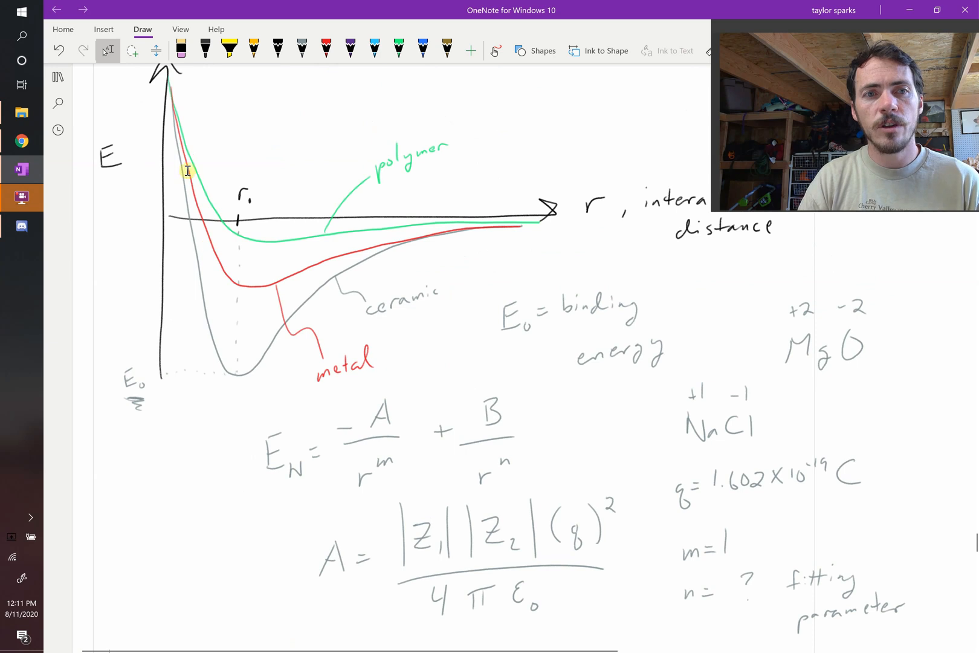
{"action": "mouse_move", "coordinate": [202, 304]}
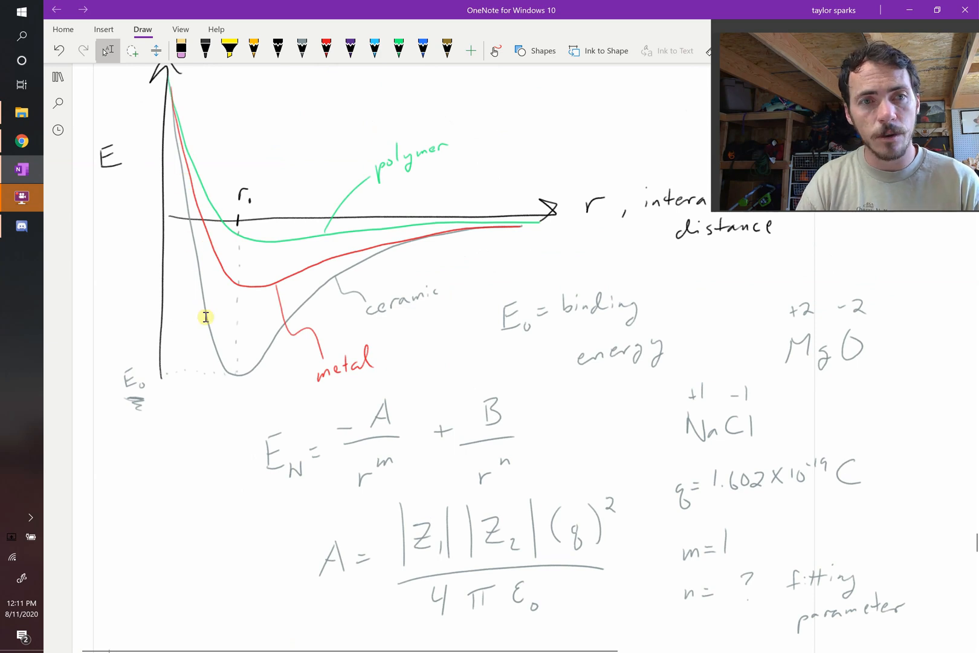
{"action": "mouse_move", "coordinate": [349, 283]}
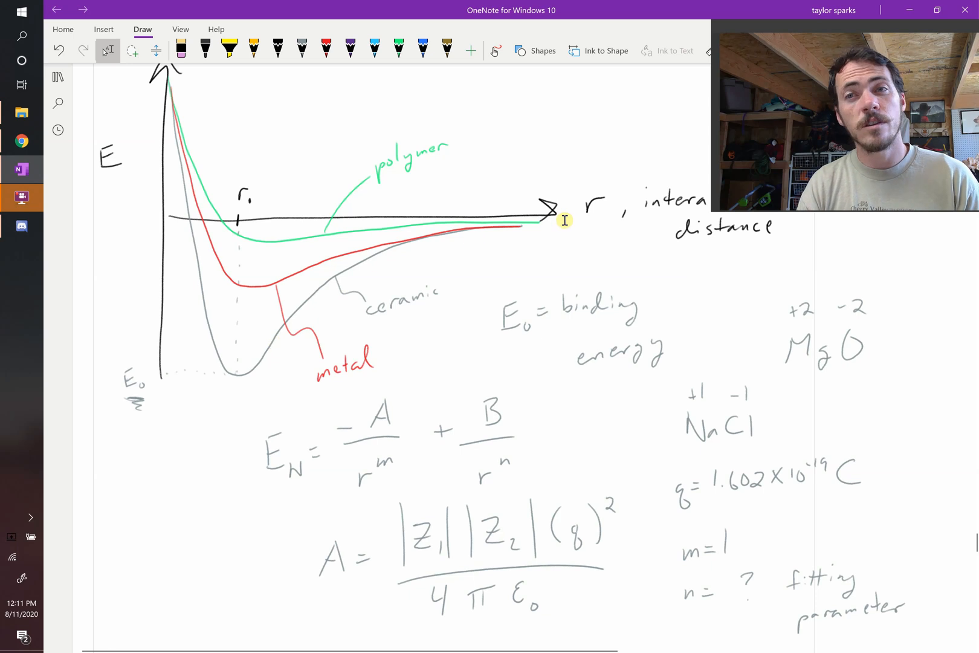
{"action": "mouse_move", "coordinate": [288, 314]}
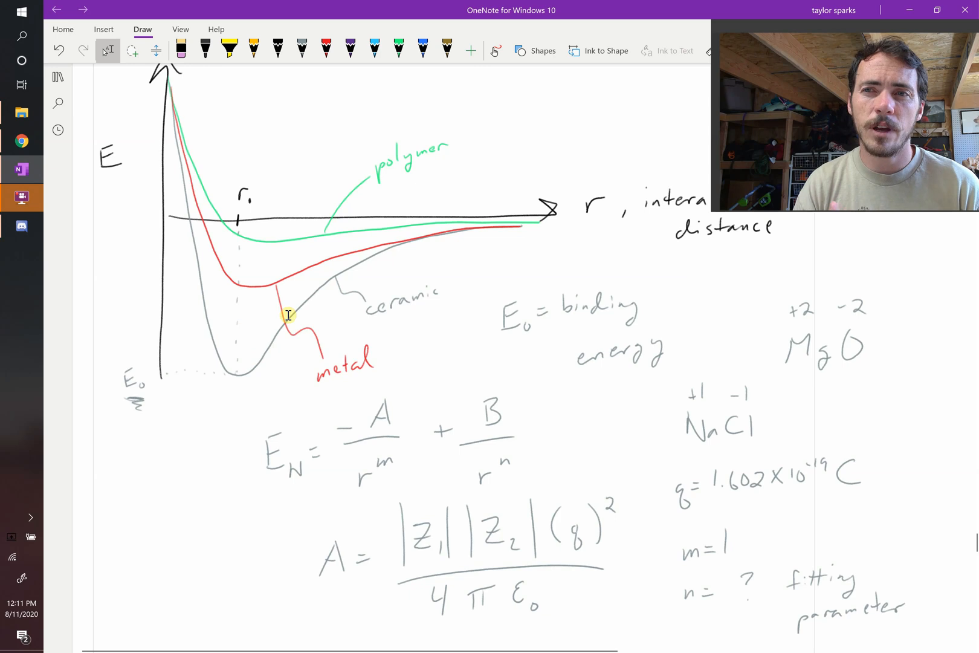
{"action": "scroll", "scroll_direction": "down", "scroll_amount": 3}
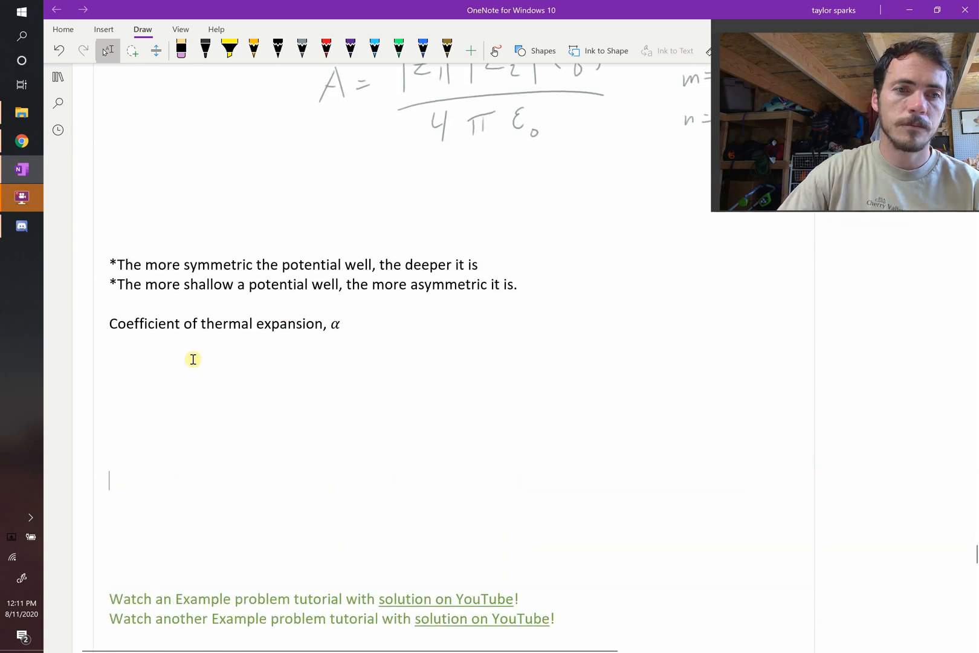
{"action": "scroll", "scroll_direction": "down", "scroll_amount": 3}
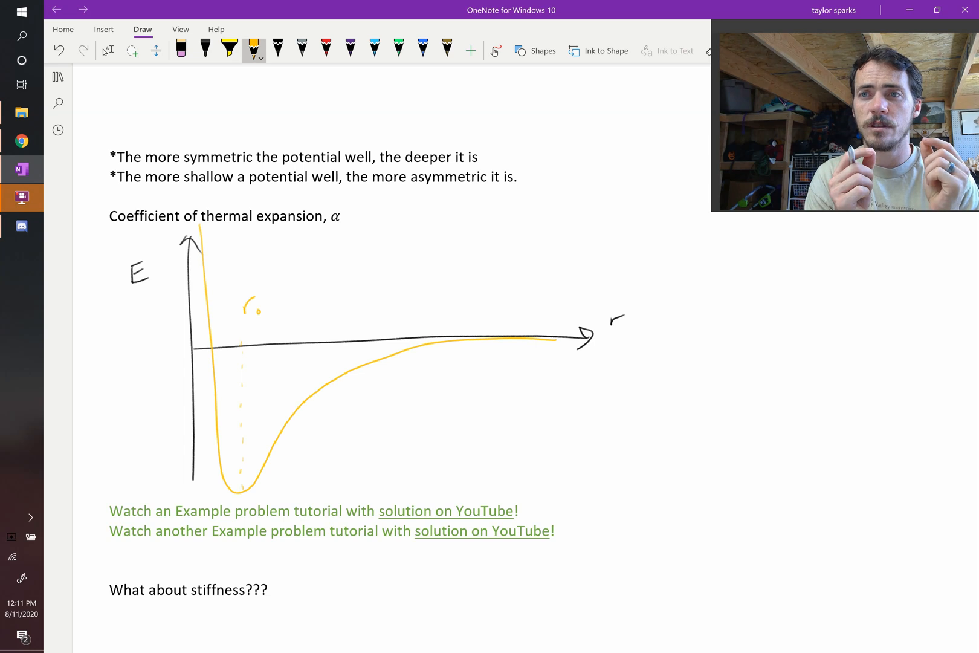
- Draw red horizontal energy levels inside the yellow well, dotting each level's midpoint
{"action": "left_click", "coordinate": [325, 50]}
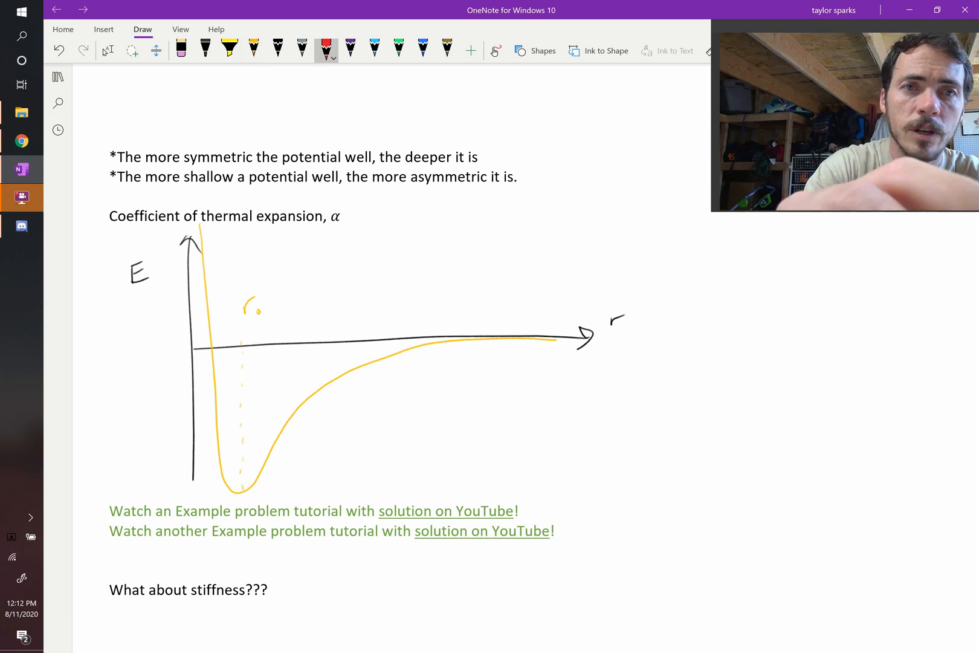
{"action": "left_click", "coordinate": [240, 490]}
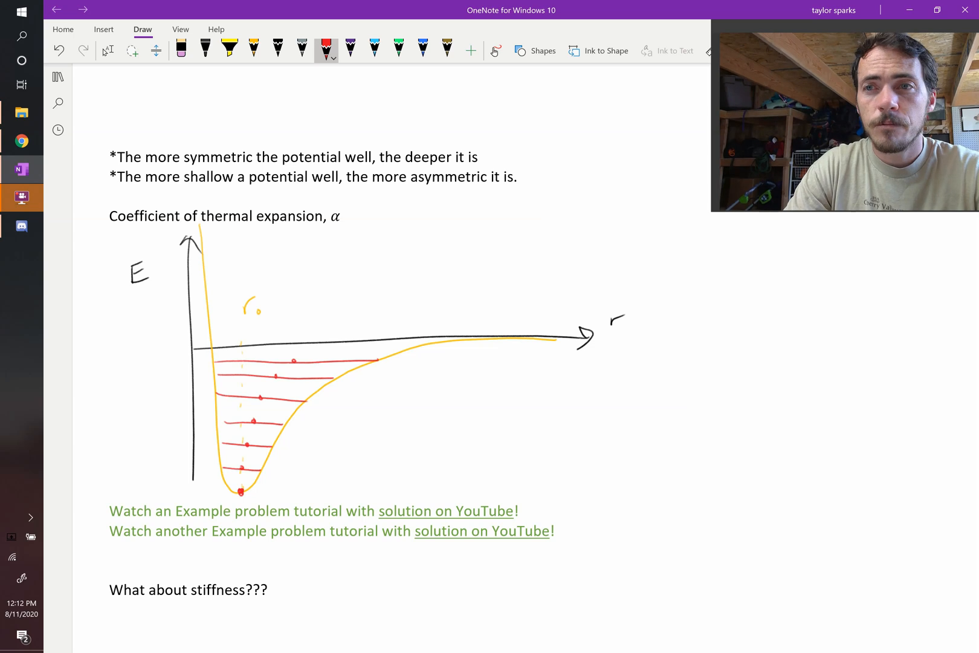
{"action": "mouse_move", "coordinate": [193, 359]}
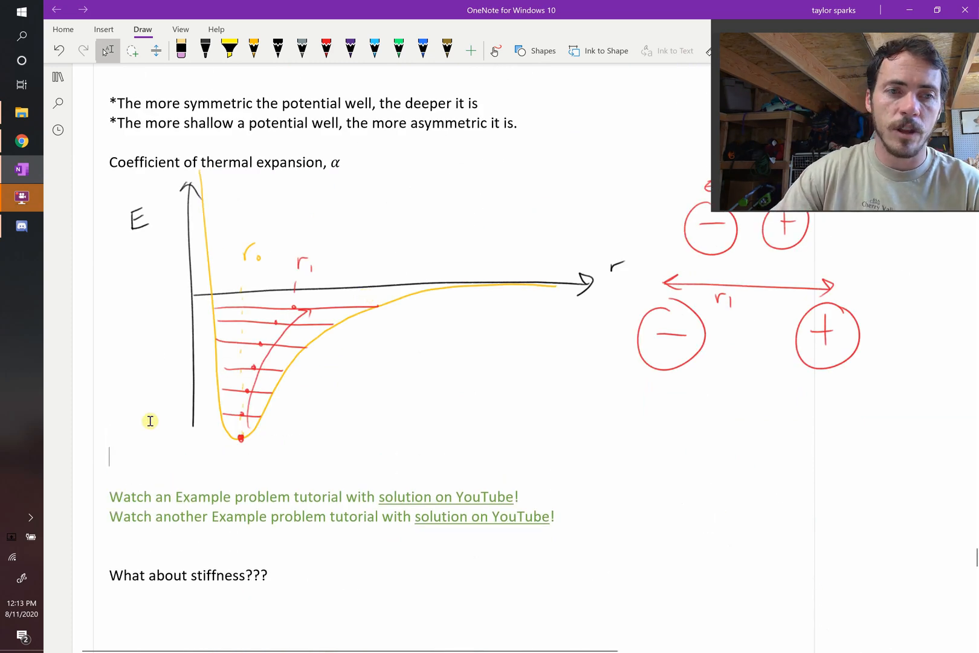
- Draw new black axes, a shallow red well, and green levels joined by a midpoint arrow
{"action": "scroll", "scroll_direction": "down", "scroll_amount": 3}
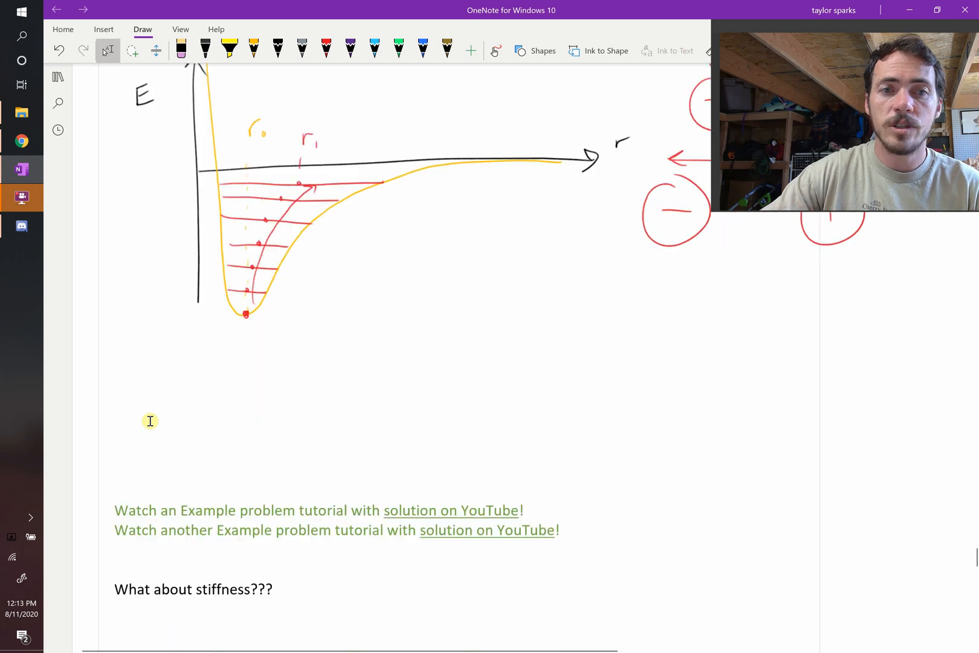
{"action": "scroll", "scroll_direction": "up", "scroll_amount": 3}
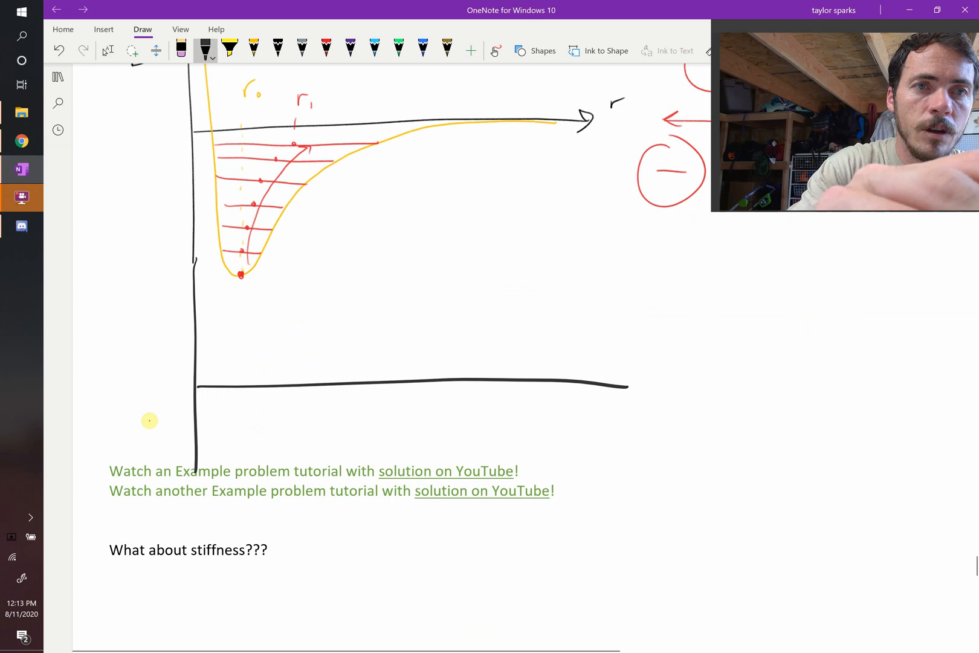
{"action": "left_click", "coordinate": [325, 50]}
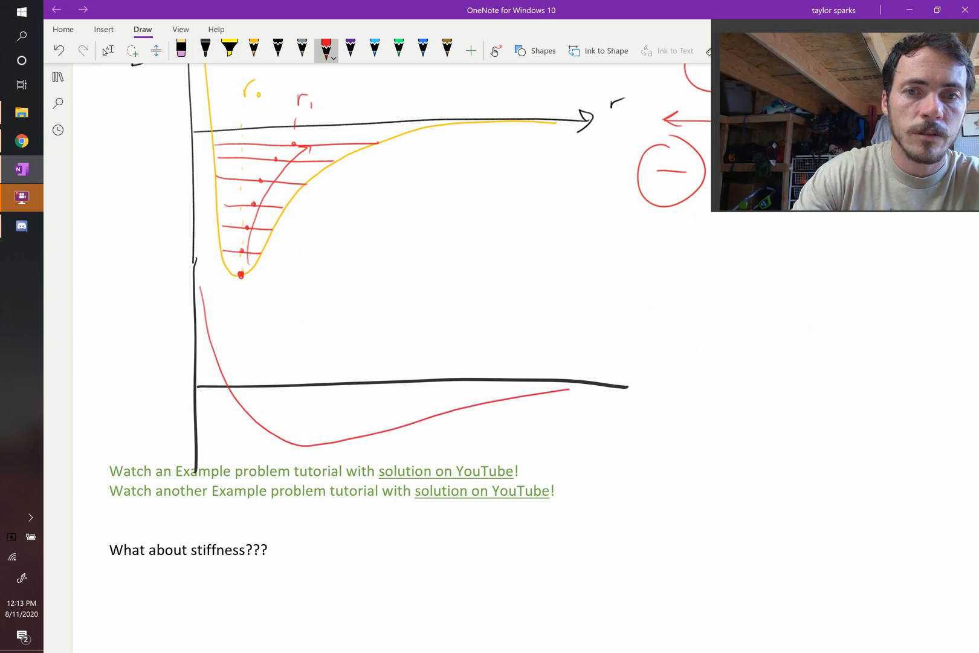
{"action": "left_click", "coordinate": [398, 50]}
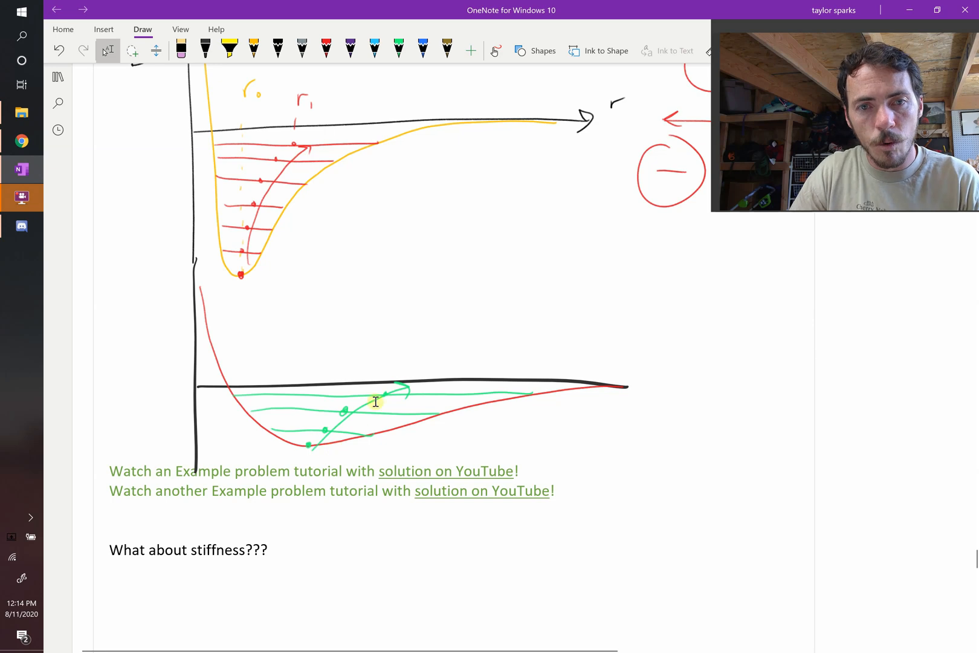
{"action": "mouse_move", "coordinate": [421, 377]}
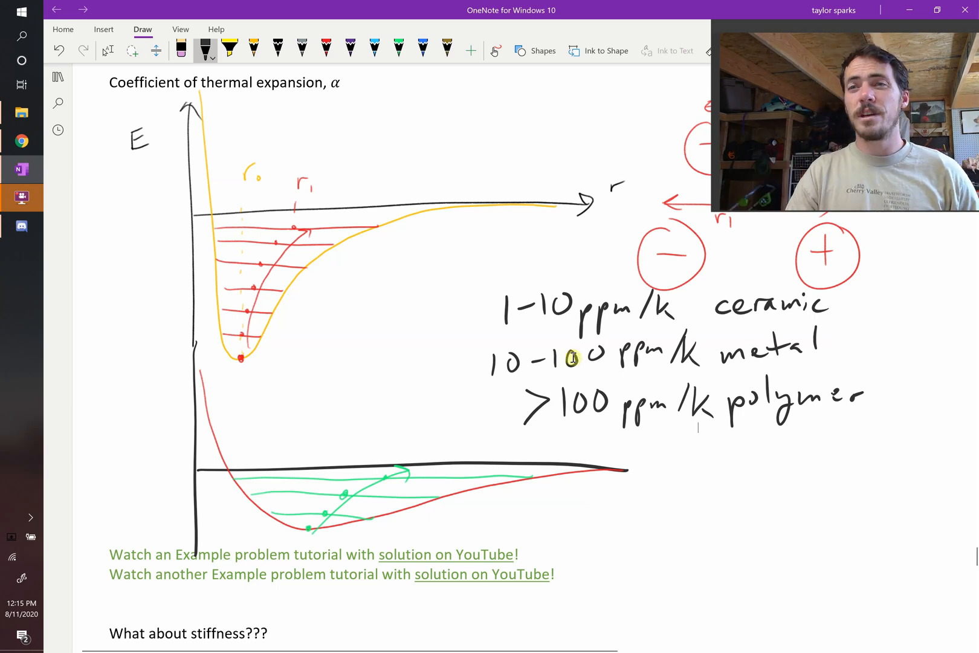
- Handwrite CTE ranges: 1–10 ppm/K ceramic, 10–100 ppm/K metal, >100 ppm/K polymer
{"action": "left_click", "coordinate": [107, 51]}
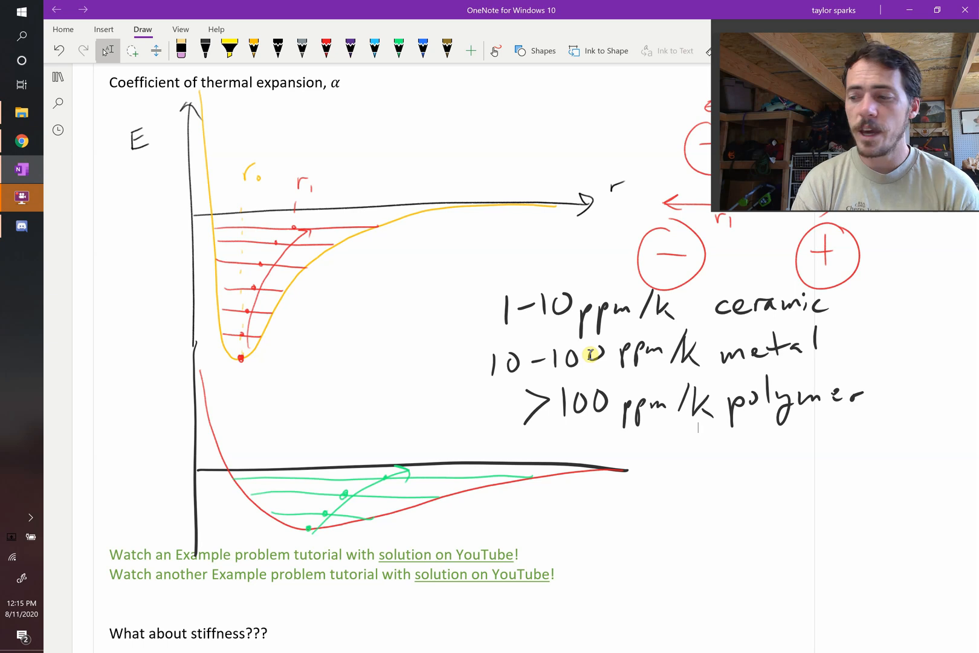
{"action": "left_click", "coordinate": [325, 50]}
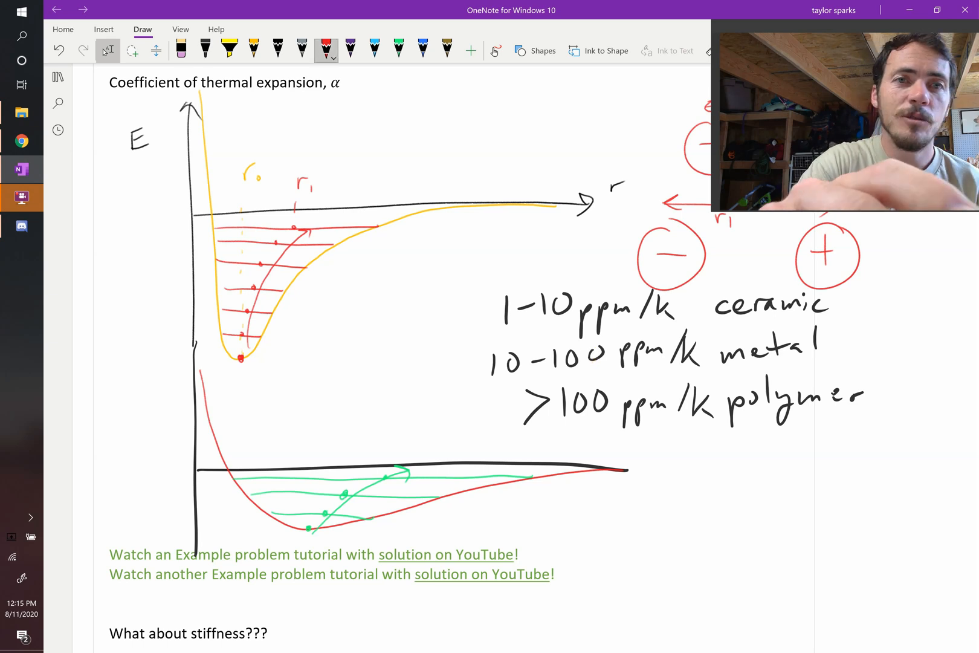
- Sketch a red hatched bar labelled P on top of a green hatched bar labelled M
{"action": "scroll", "scroll_direction": "down", "scroll_amount": 3}
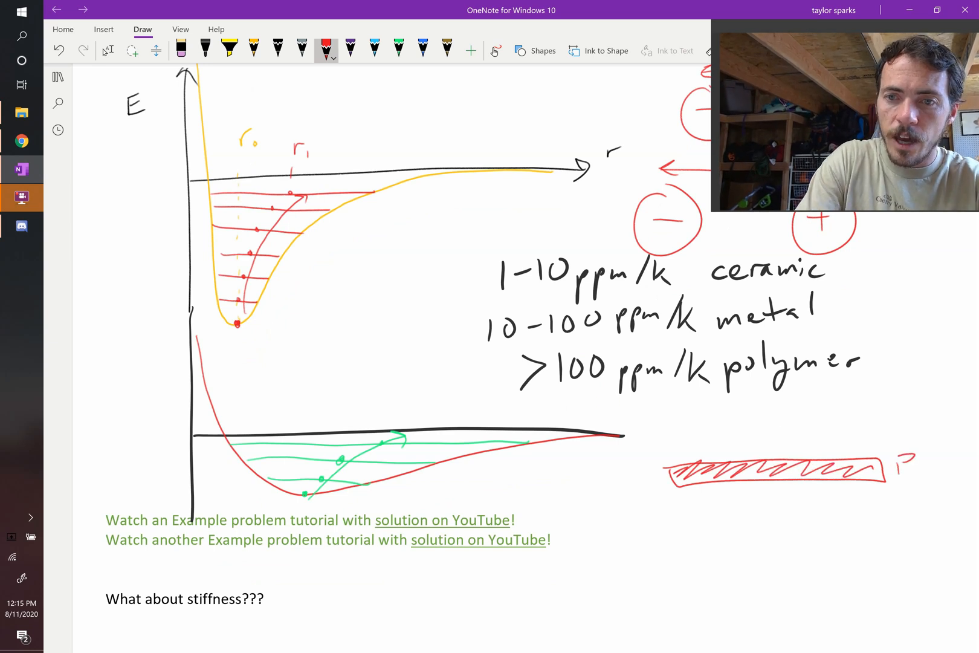
{"action": "left_click", "coordinate": [398, 48]}
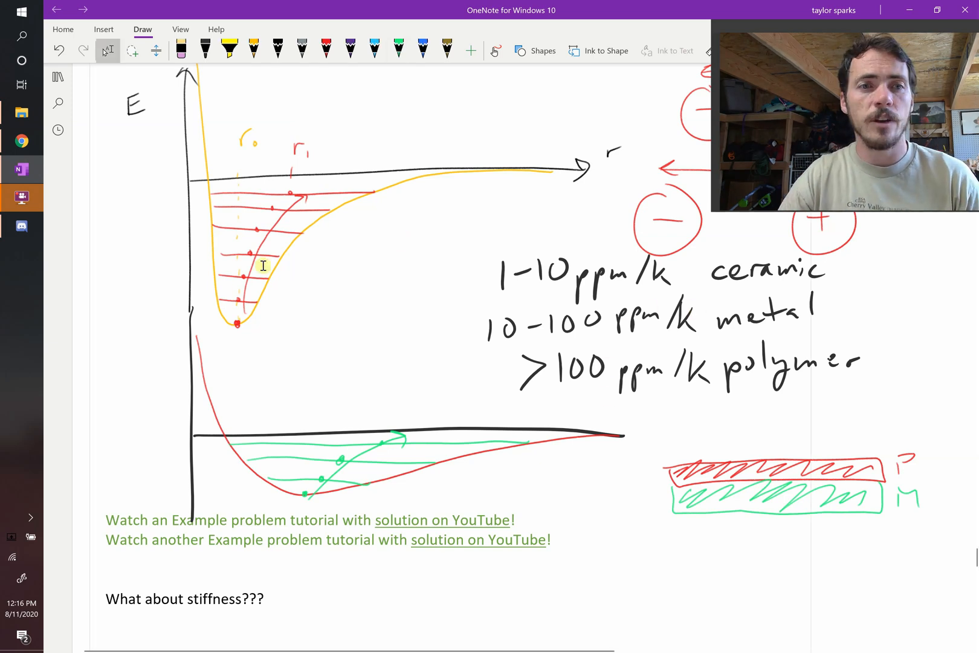
{"action": "mouse_move", "coordinate": [55, 181]}
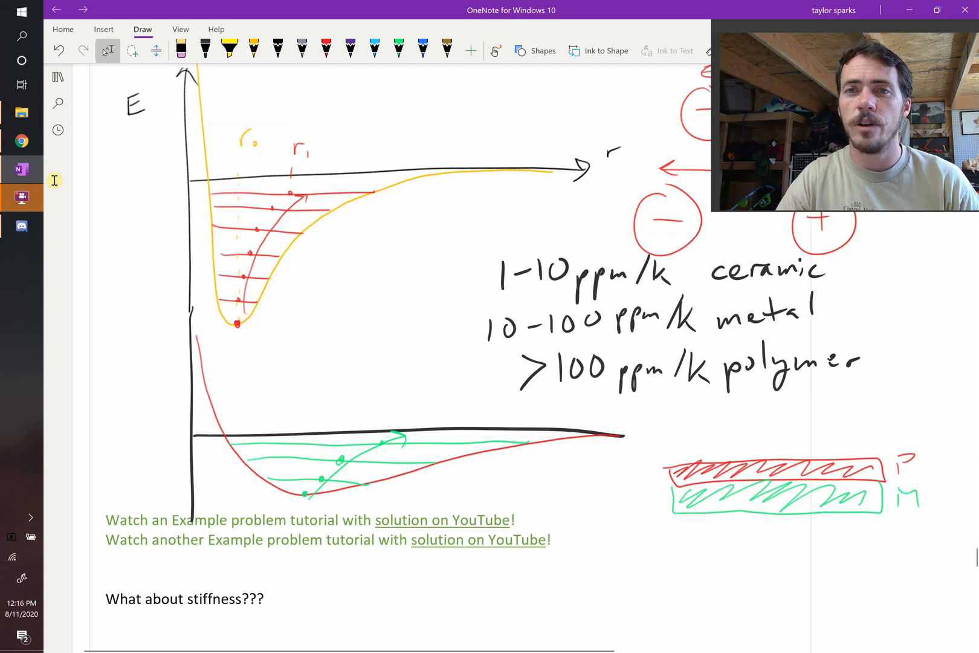